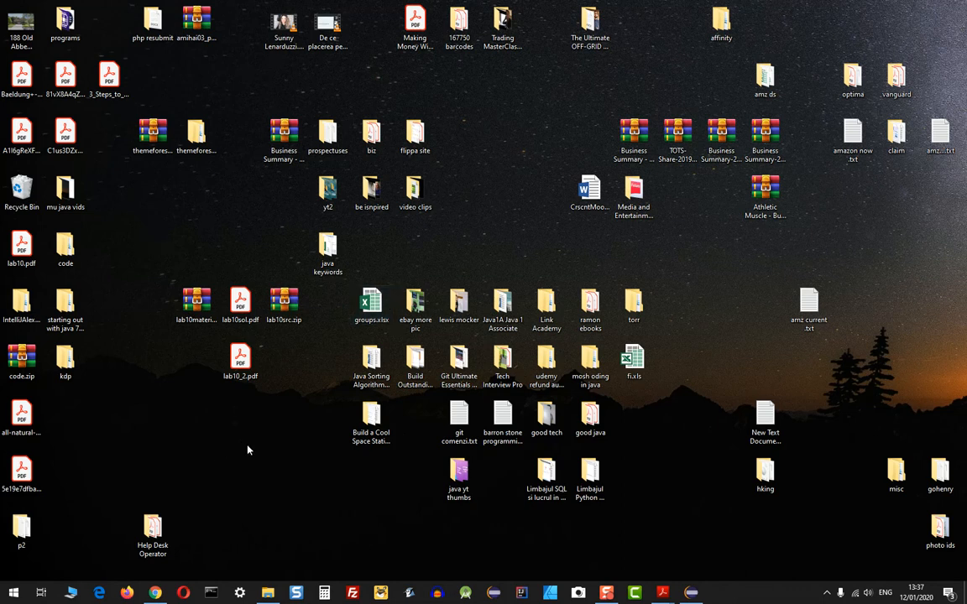
pyautogui.moveTo(464, 514)
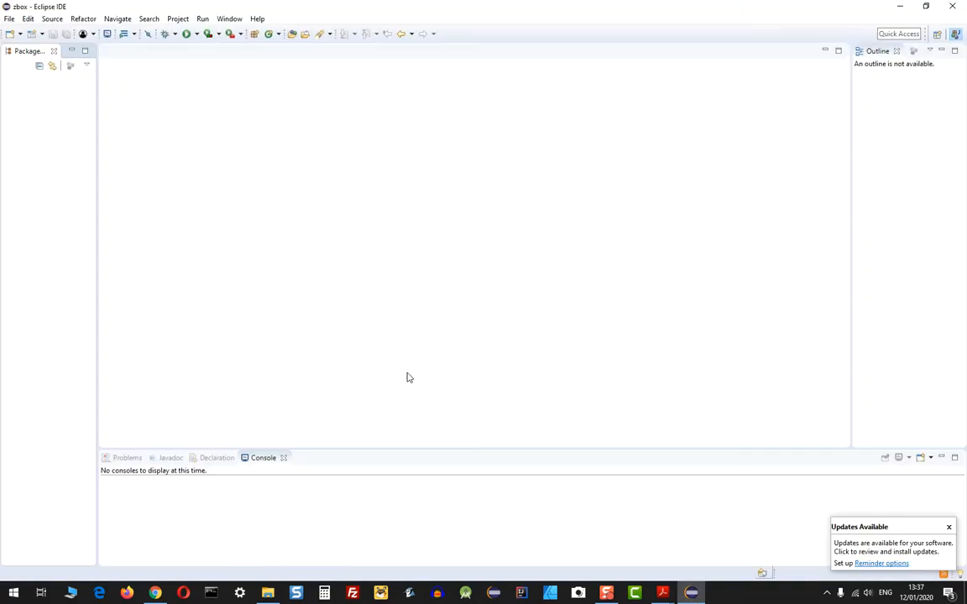
pyautogui.moveTo(279, 180)
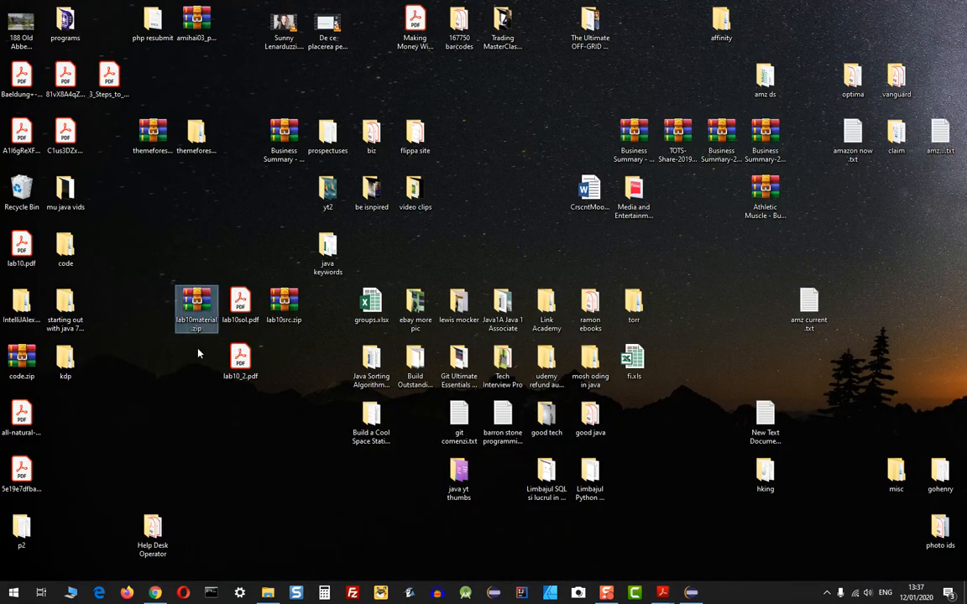
# Extract the lab10material zip on the desktop and browse into the extracted folder
pyautogui.rightClick(197, 309)
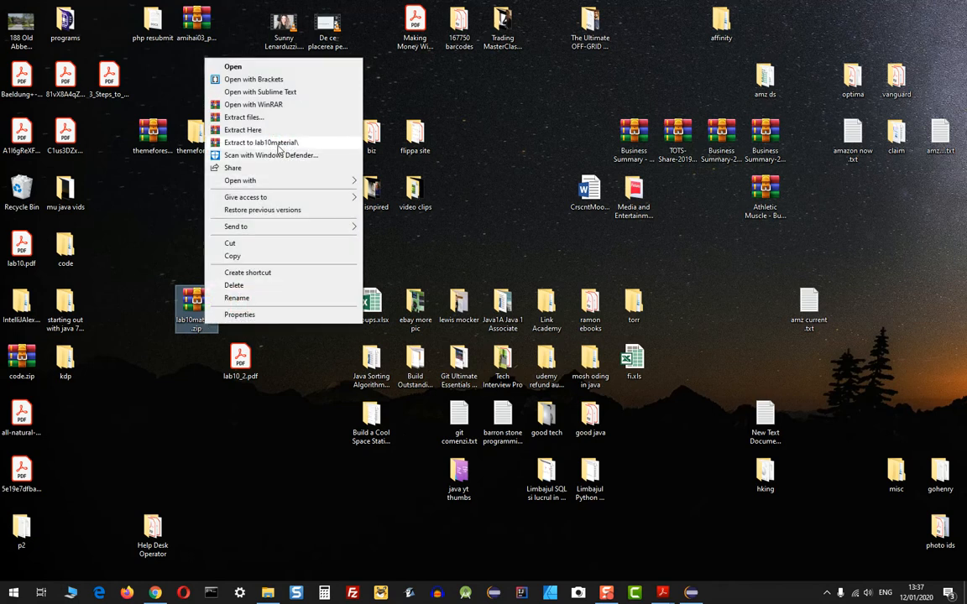
pyautogui.click(260, 141)
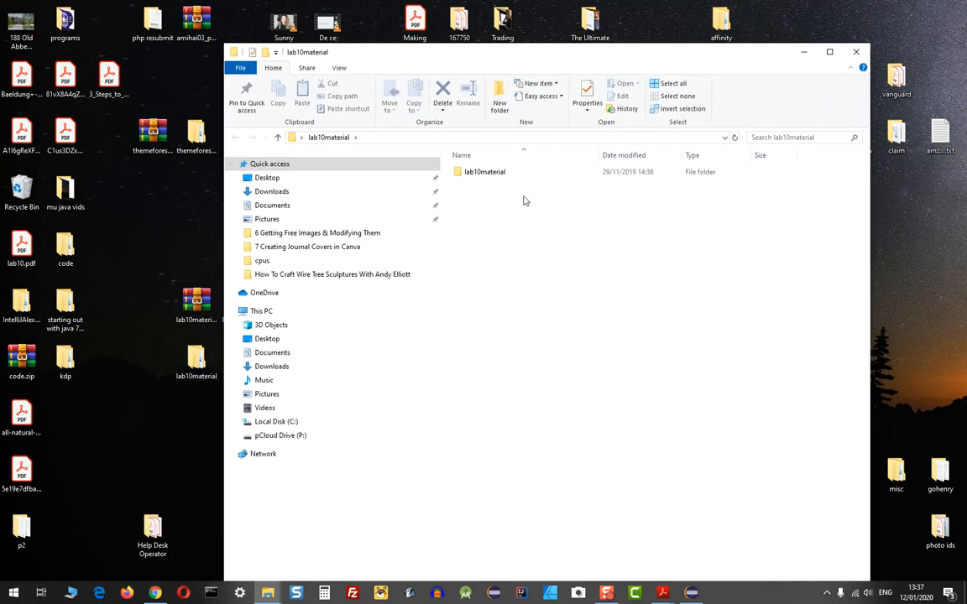
pyautogui.doubleClick(486, 171)
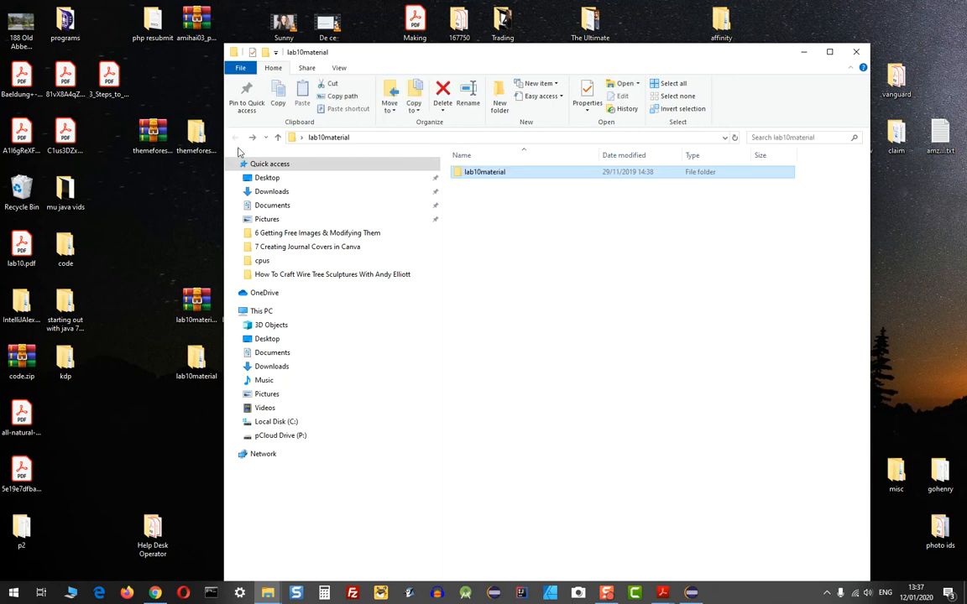
# From Package Explorer, begin an import using General > Projects from Folder or Archive
pyautogui.click(856, 50)
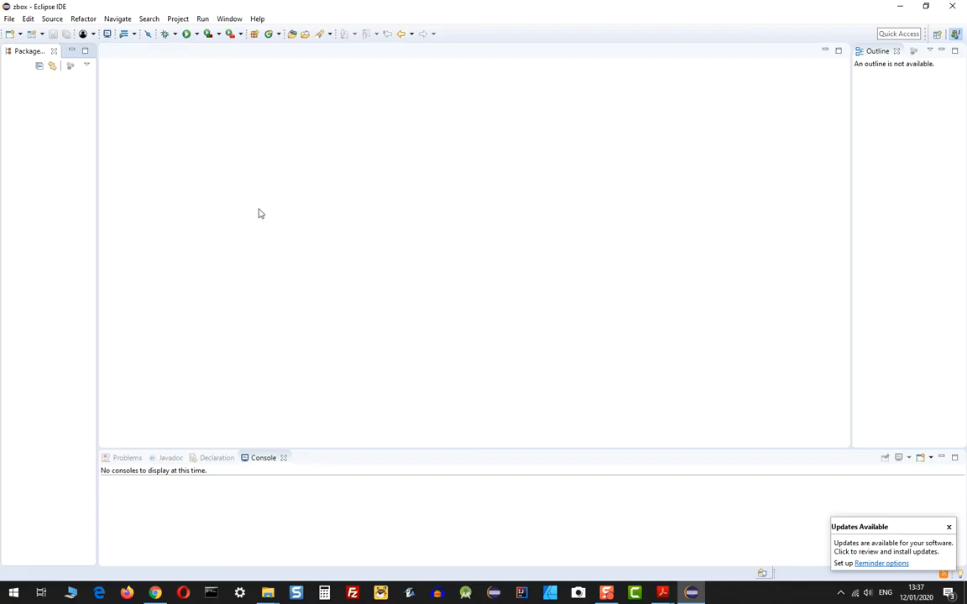
pyautogui.rightClick(26, 91)
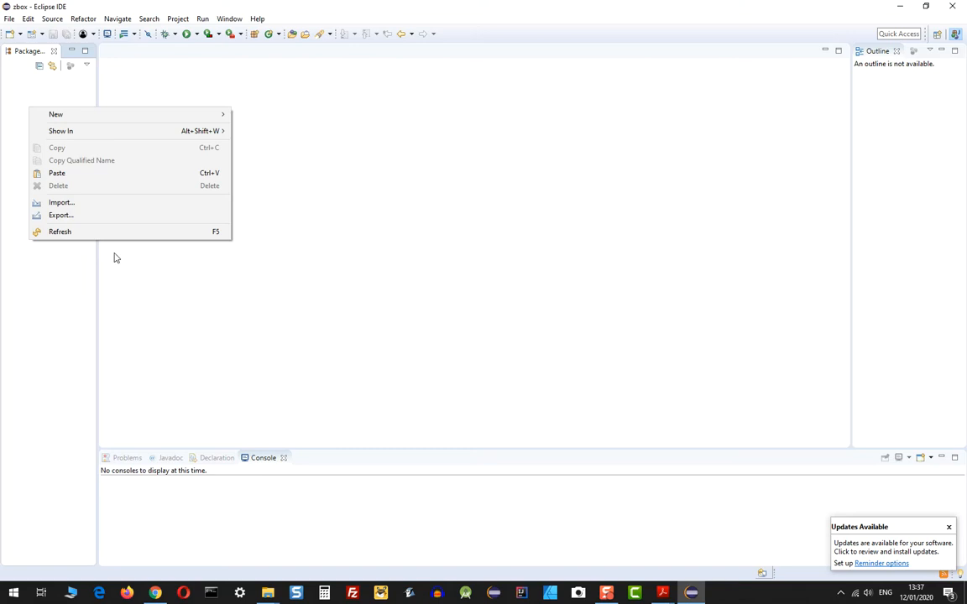
pyautogui.click(61, 202)
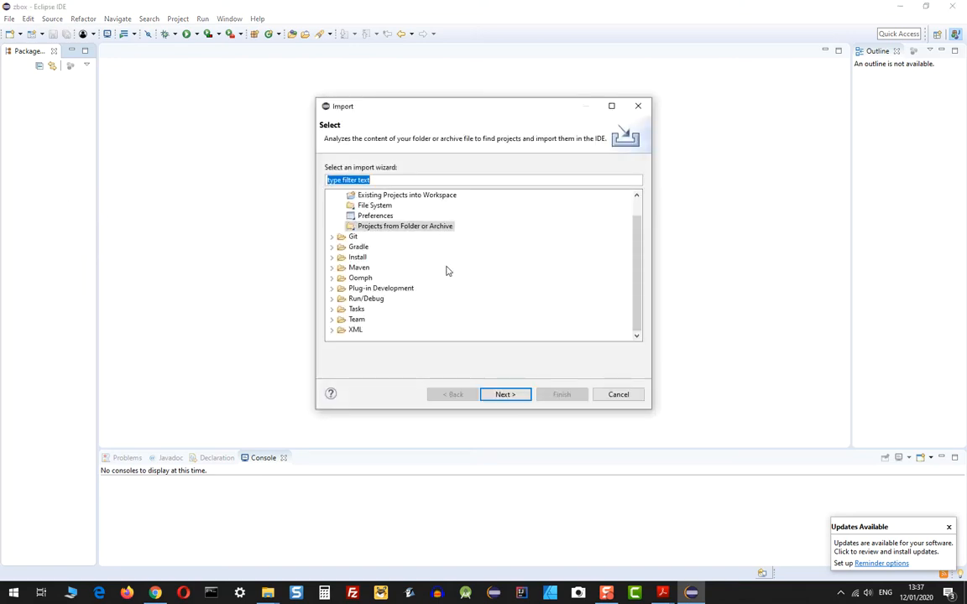
pyautogui.click(400, 224)
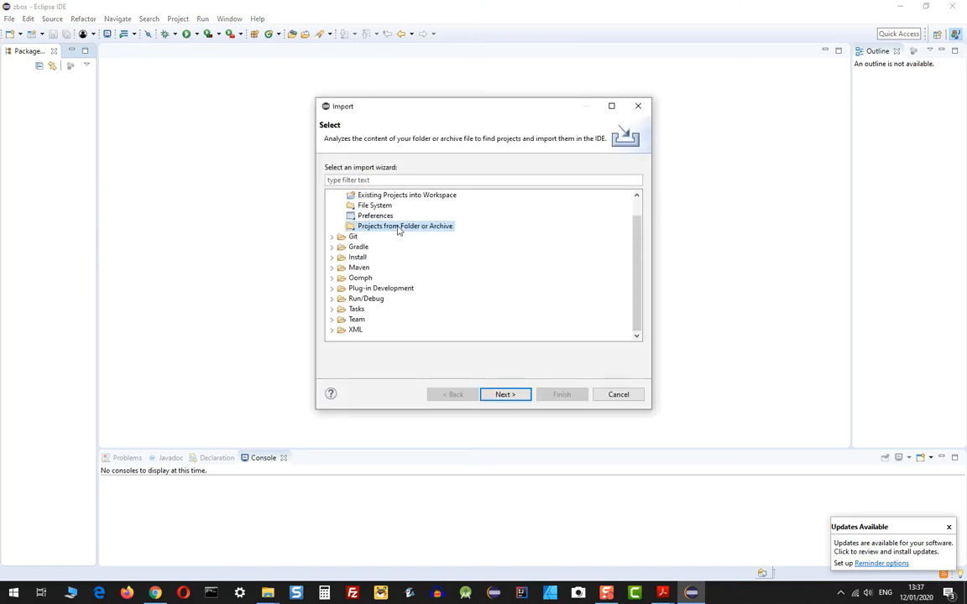
pyautogui.moveTo(544, 420)
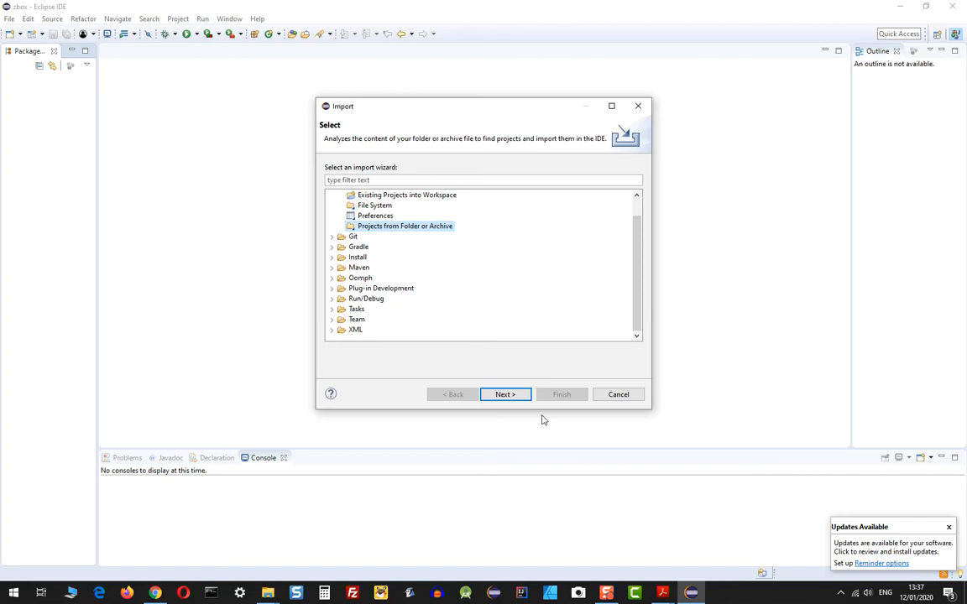
pyautogui.click(503, 394)
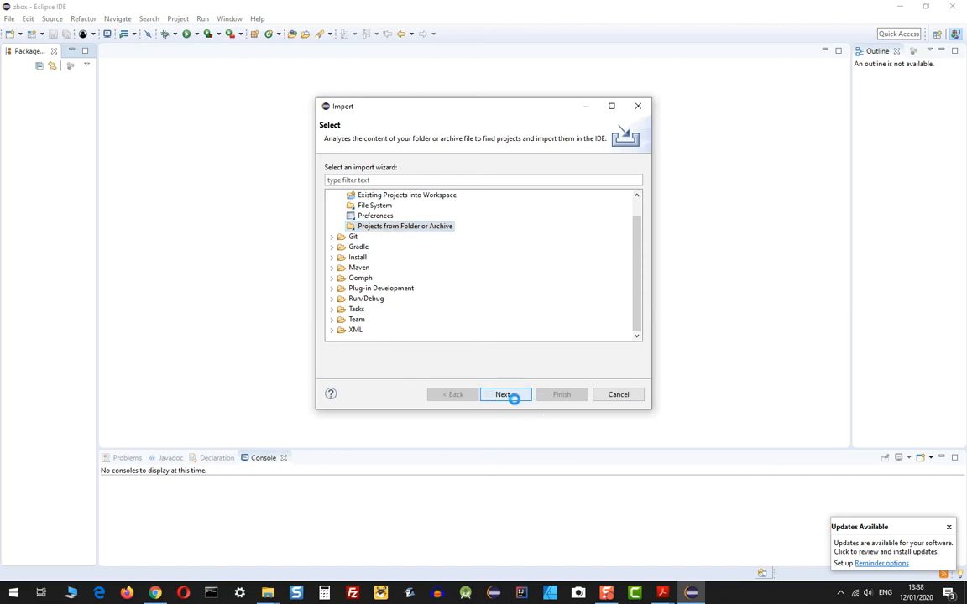
# Choose Desktop\lab10material\lab10material\expression as the import source directory so the expression project is detected
pyautogui.click(505, 395)
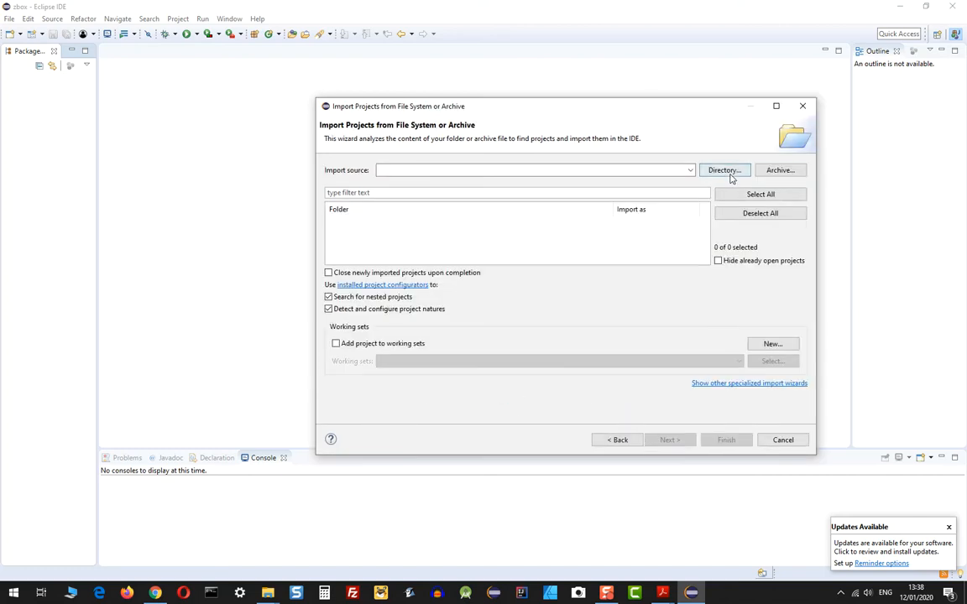
pyautogui.click(724, 169)
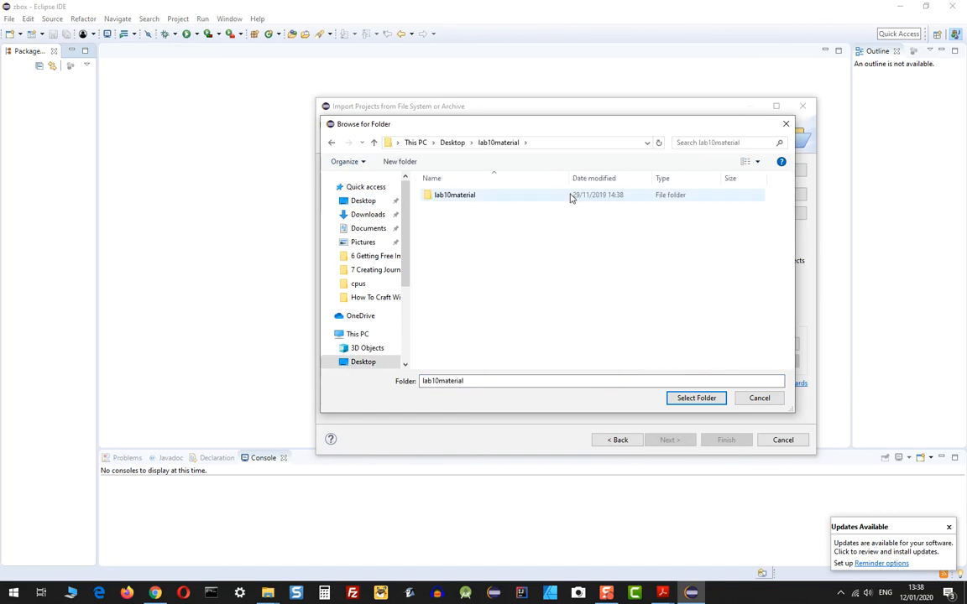
pyautogui.click(695, 398)
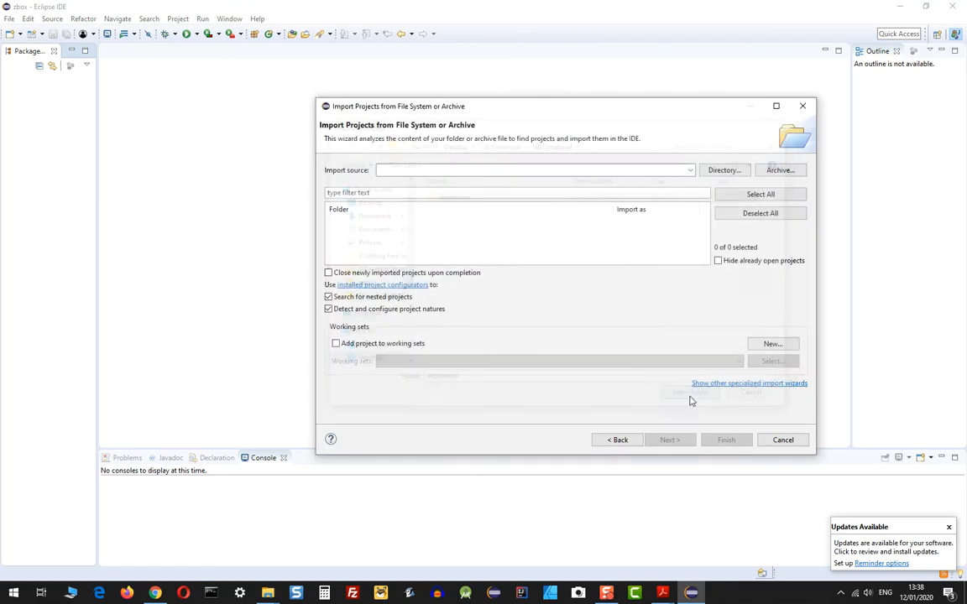
pyautogui.click(724, 169)
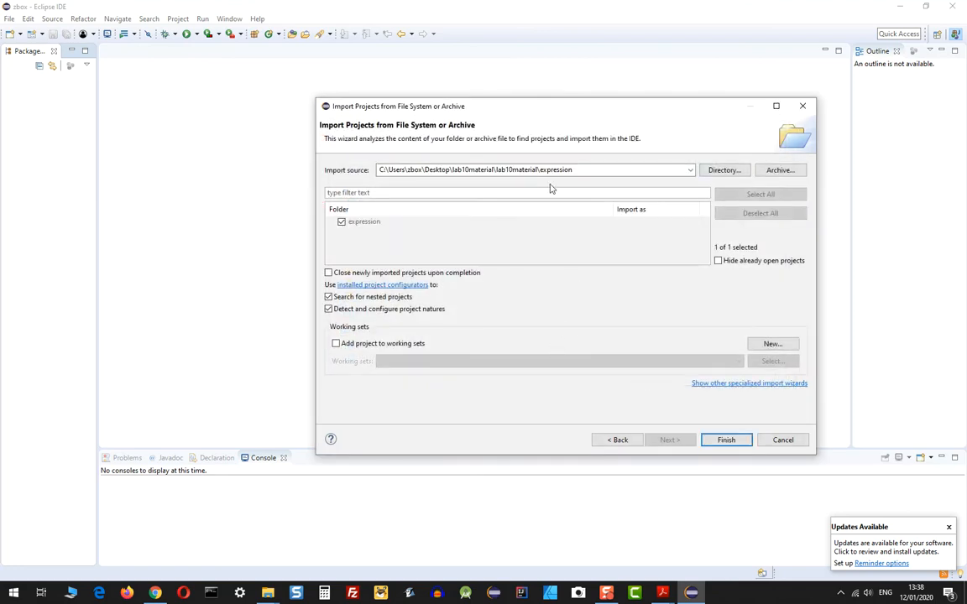
# Finish importing expression, expand its default package and open its Java sources in the editor
pyautogui.click(725, 440)
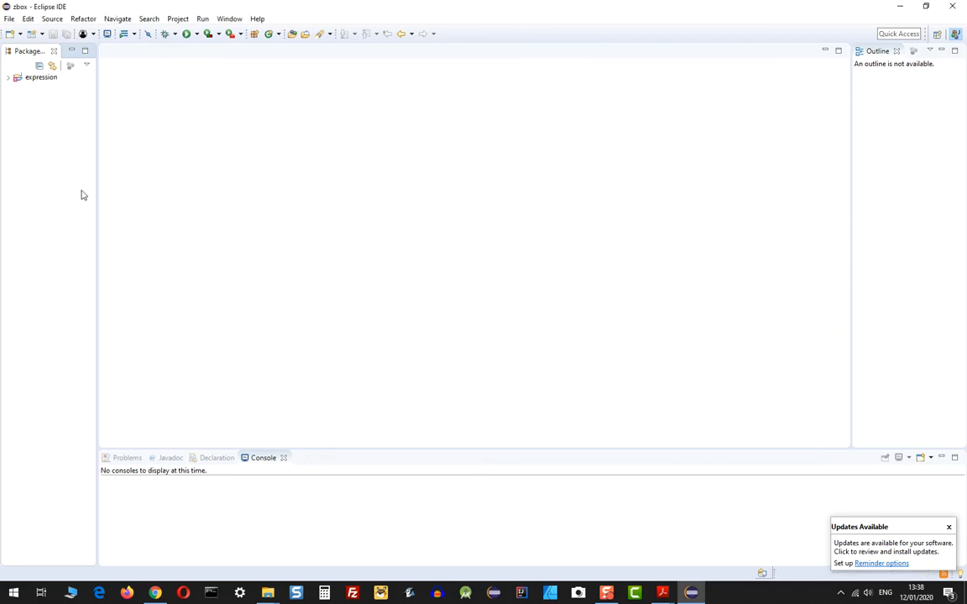
pyautogui.click(6, 77)
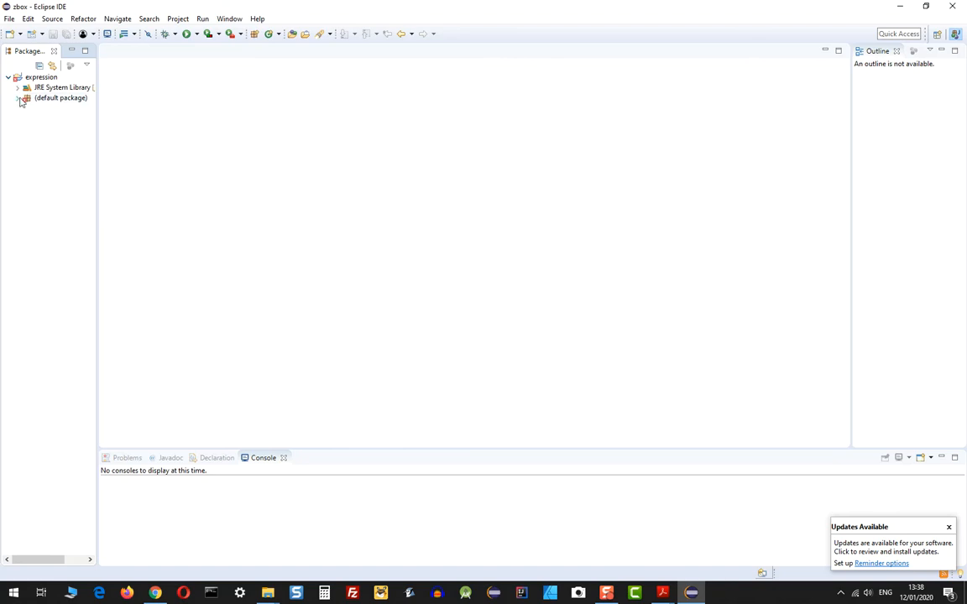
pyautogui.click(18, 98)
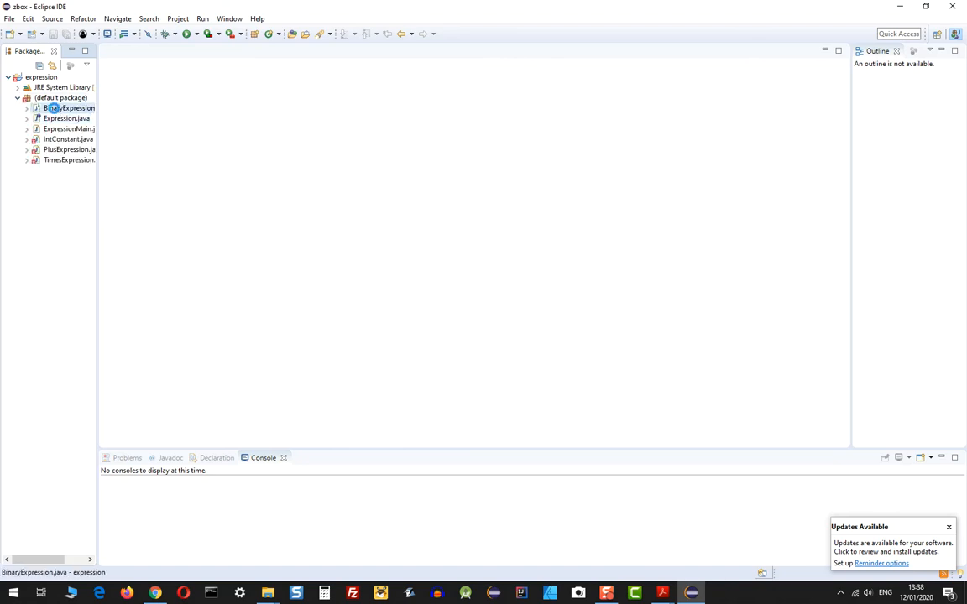
pyautogui.doubleClick(63, 128)
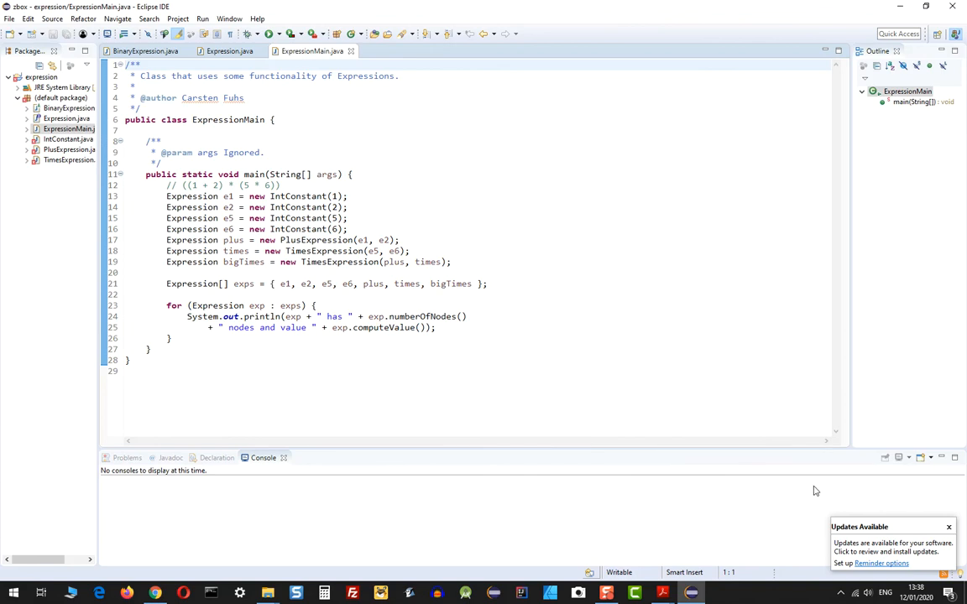
pyautogui.moveTo(738, 448)
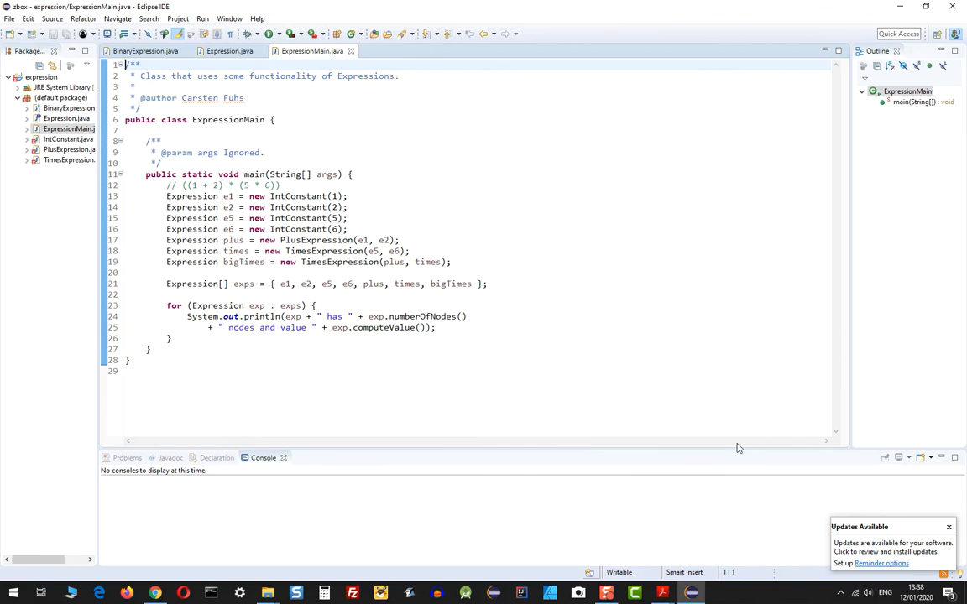
pyautogui.moveTo(735, 453)
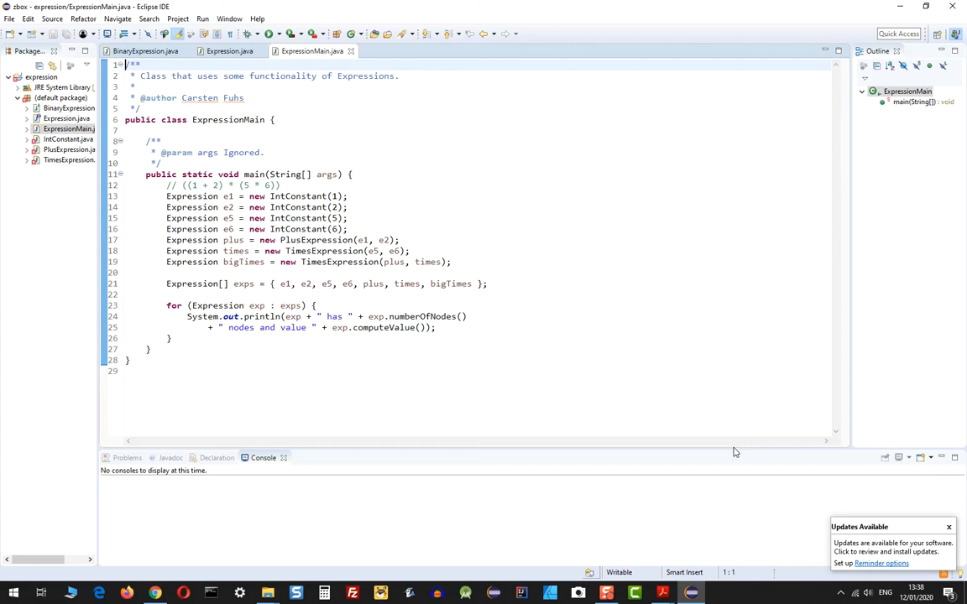